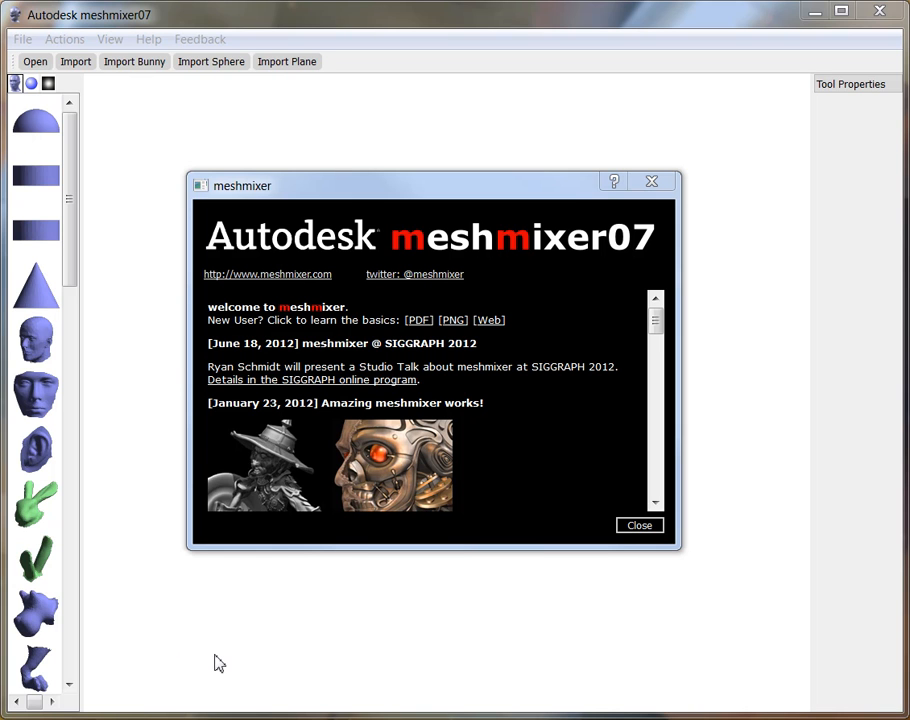
mouse_move(276, 640)
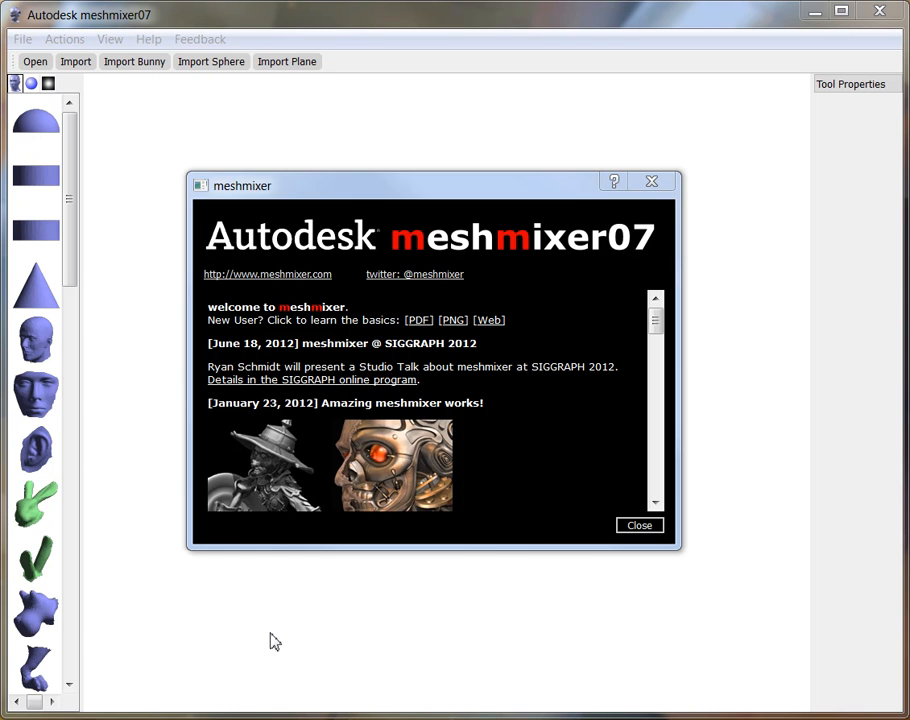
mouse_move(322, 632)
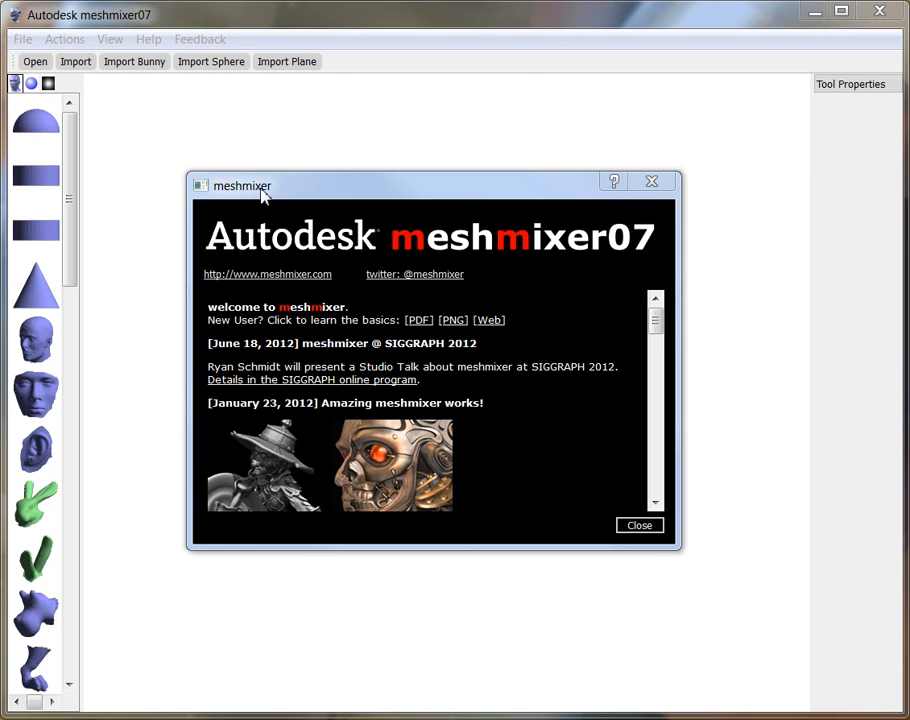
mouse_move(358, 192)
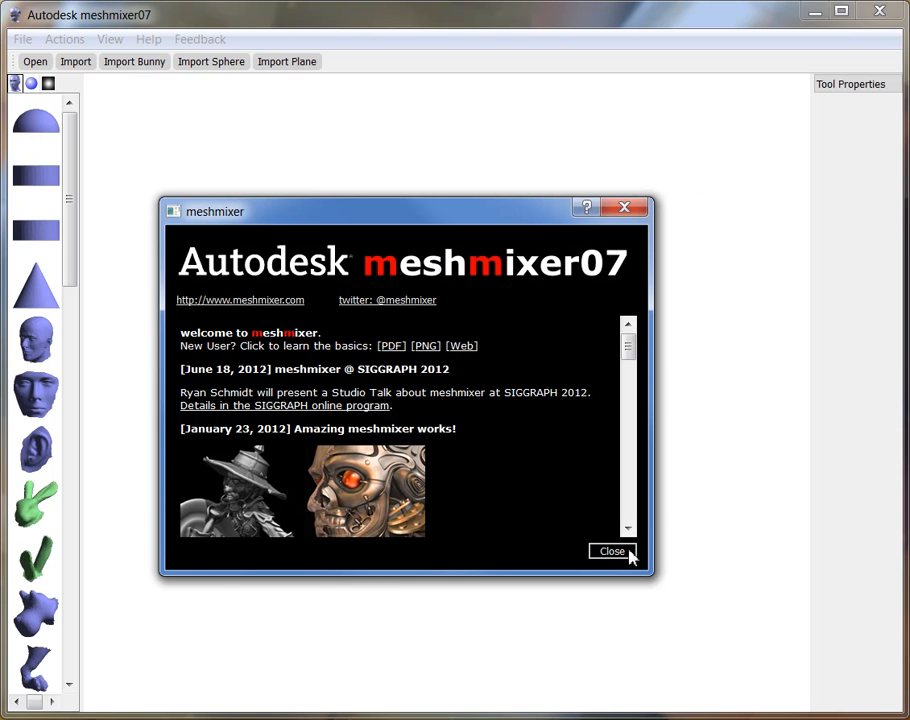
mouse_move(208, 360)
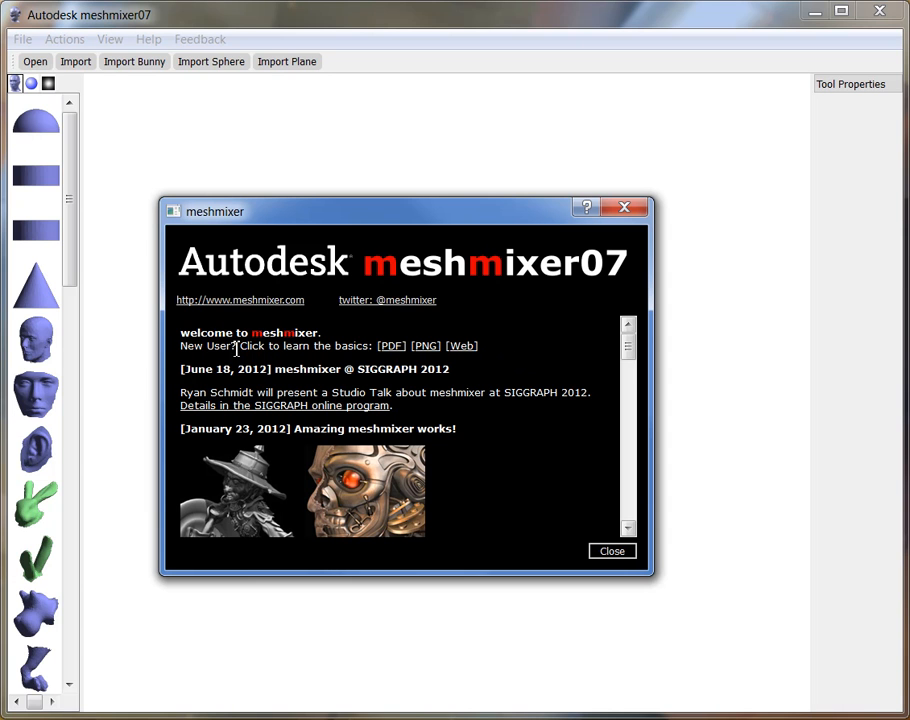
mouse_move(464, 360)
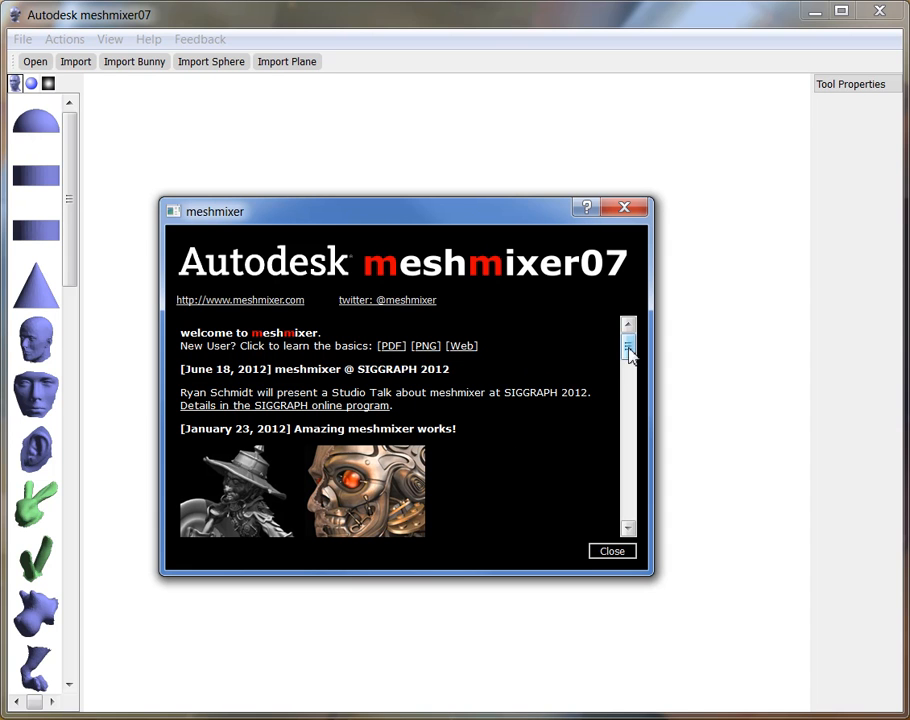
Dismiss the welcome announcements, then glance at the File menu without choosing anything
scroll(down, 3)
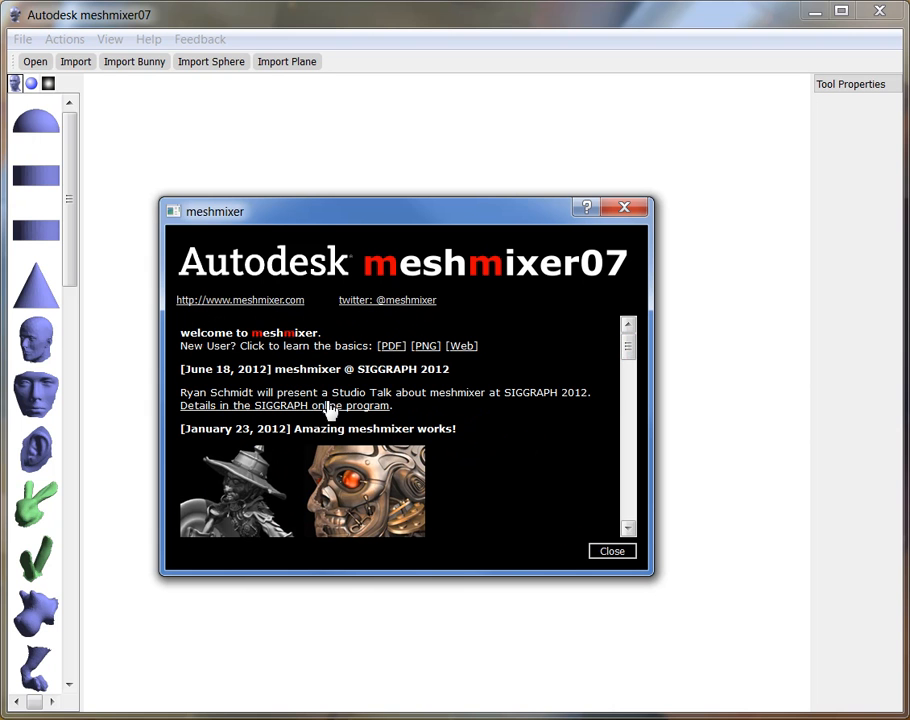
mouse_move(318, 404)
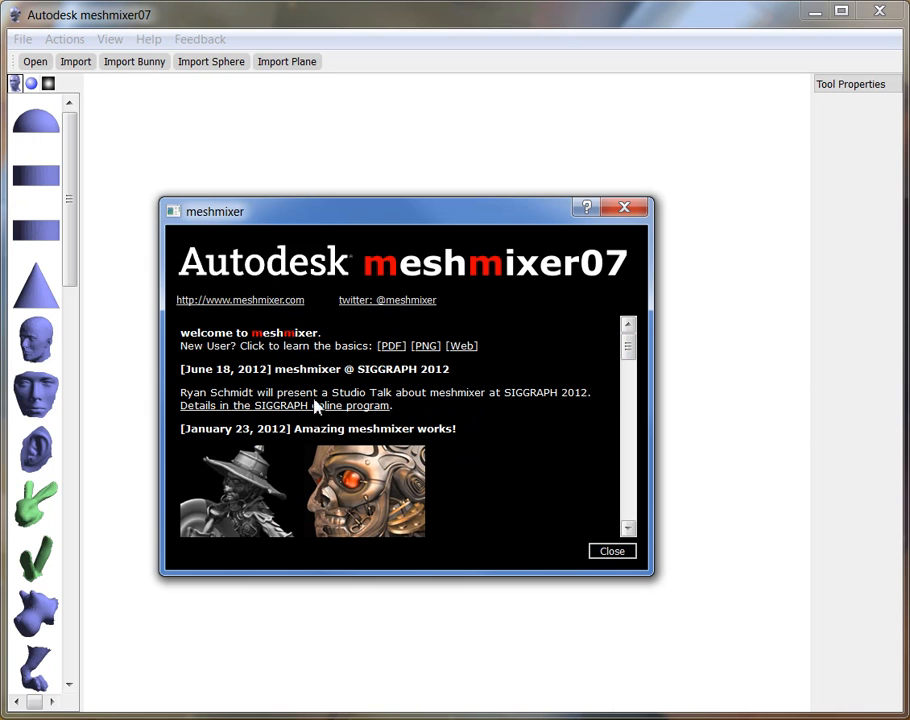
click(612, 552)
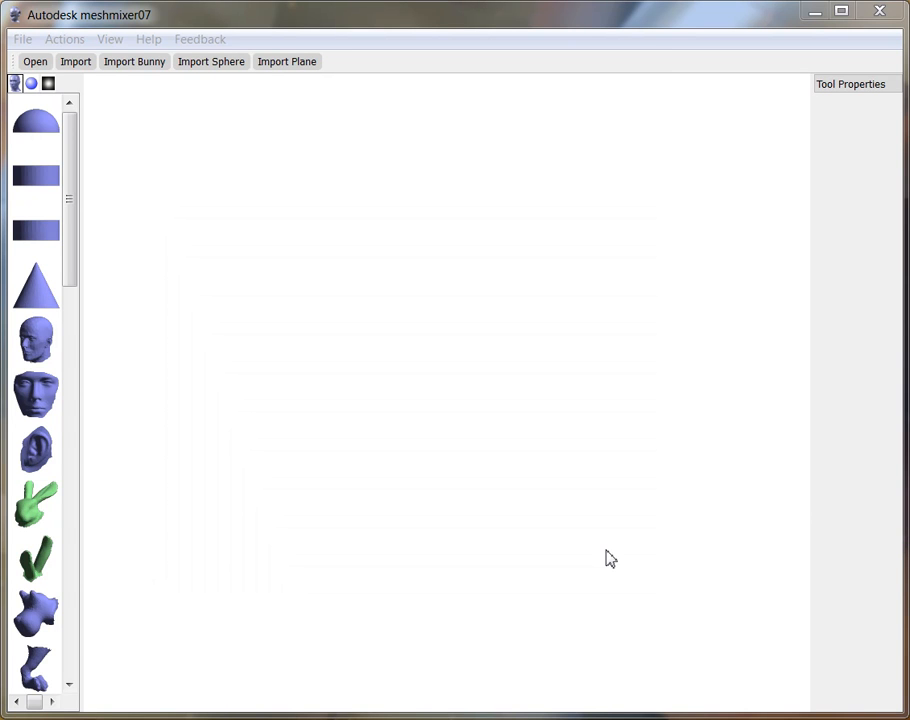
mouse_move(420, 524)
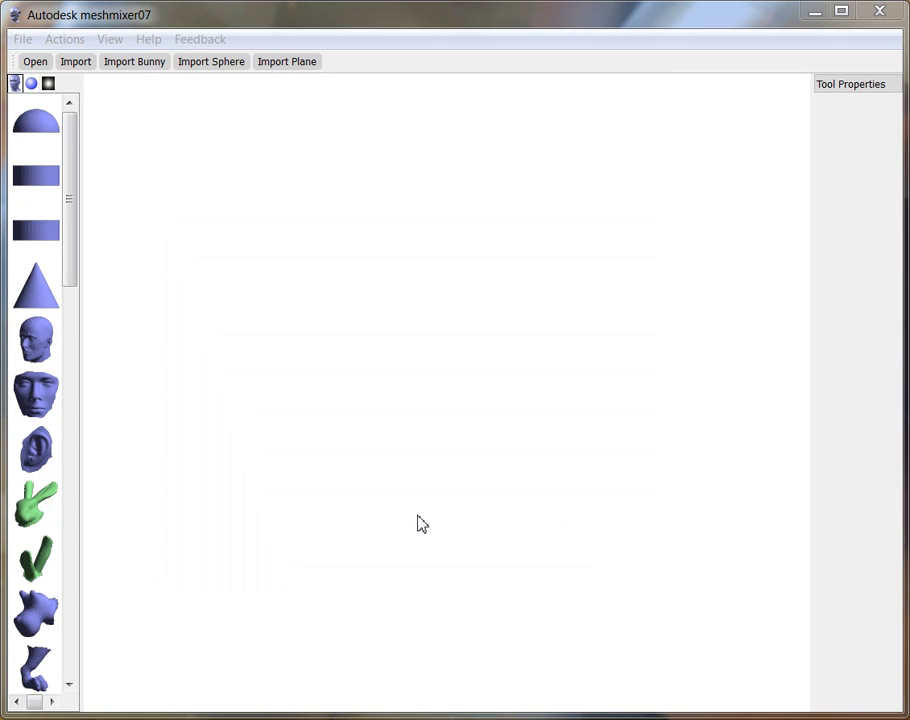
mouse_move(440, 504)
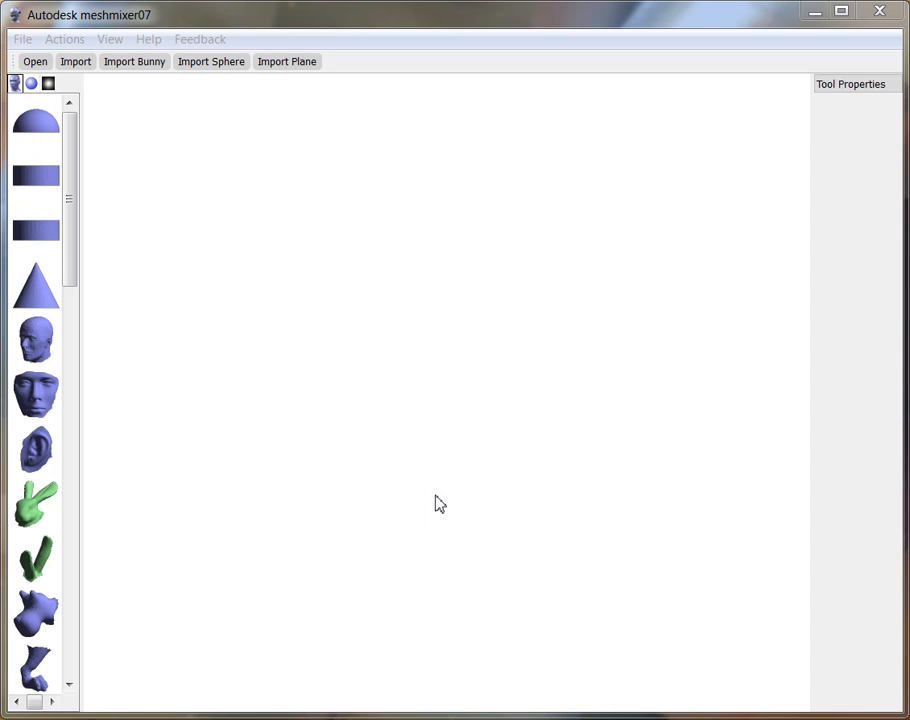
mouse_move(460, 428)
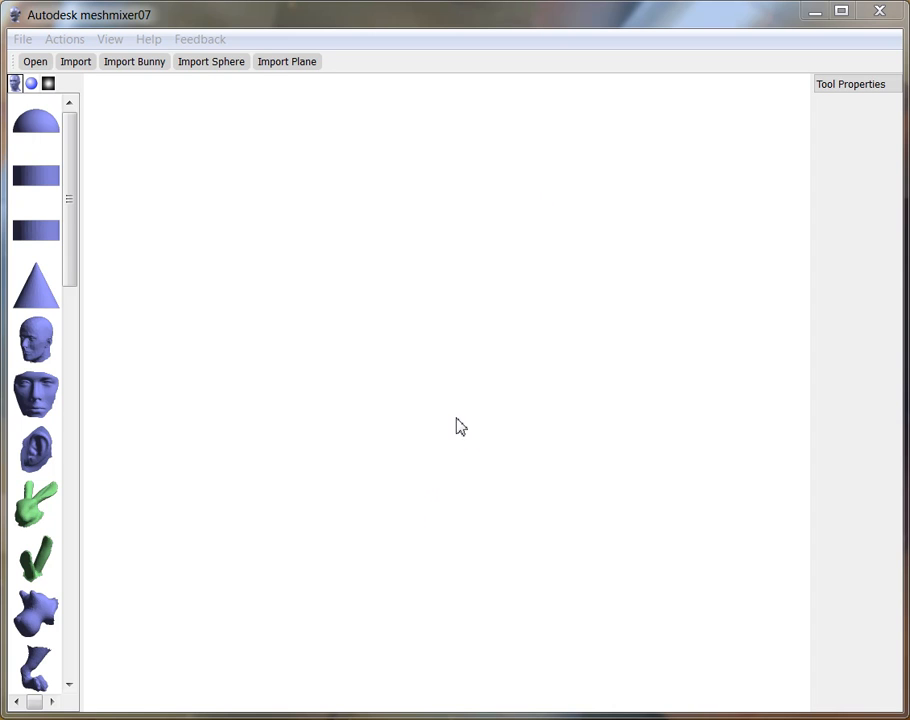
mouse_move(578, 600)
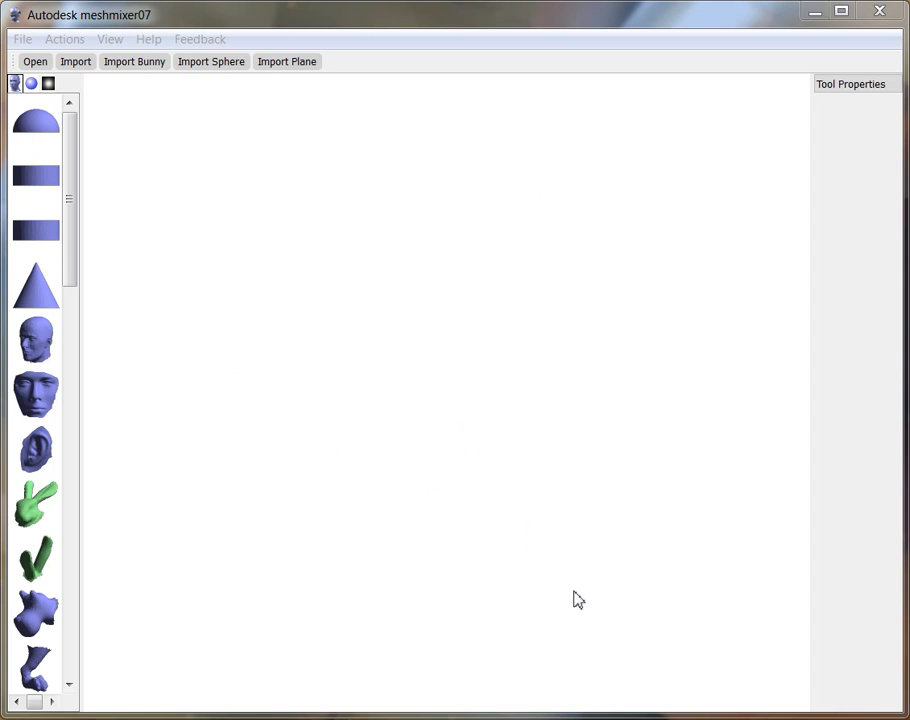
mouse_move(478, 456)
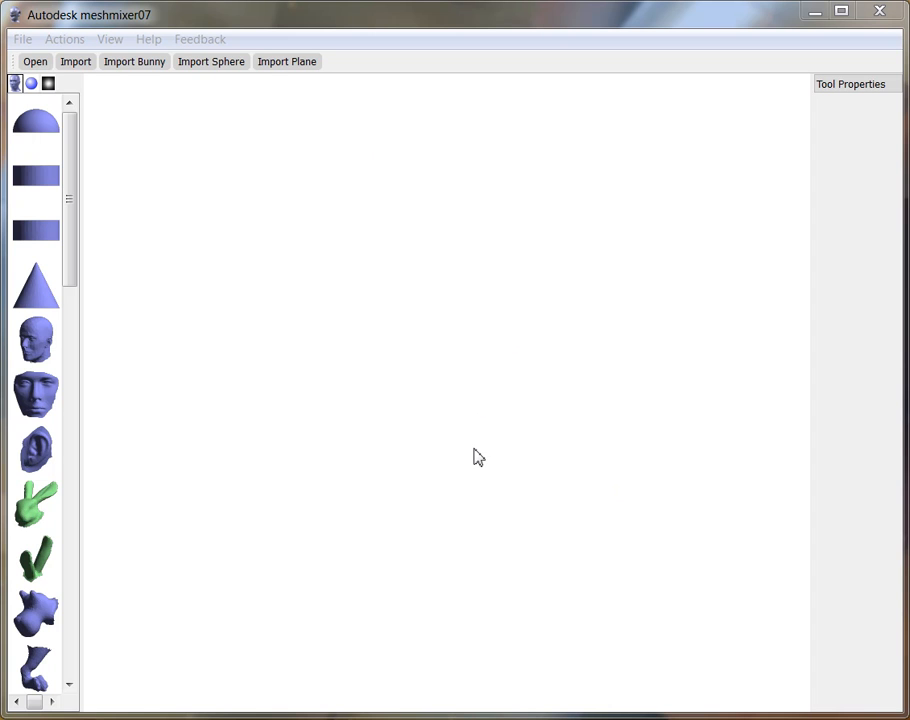
mouse_move(384, 296)
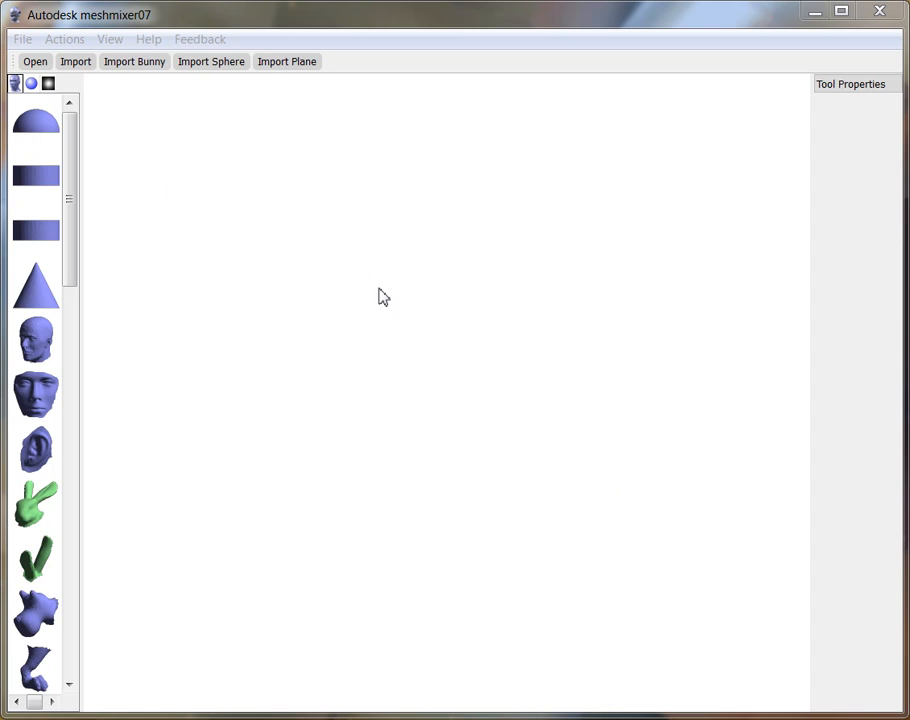
mouse_move(188, 96)
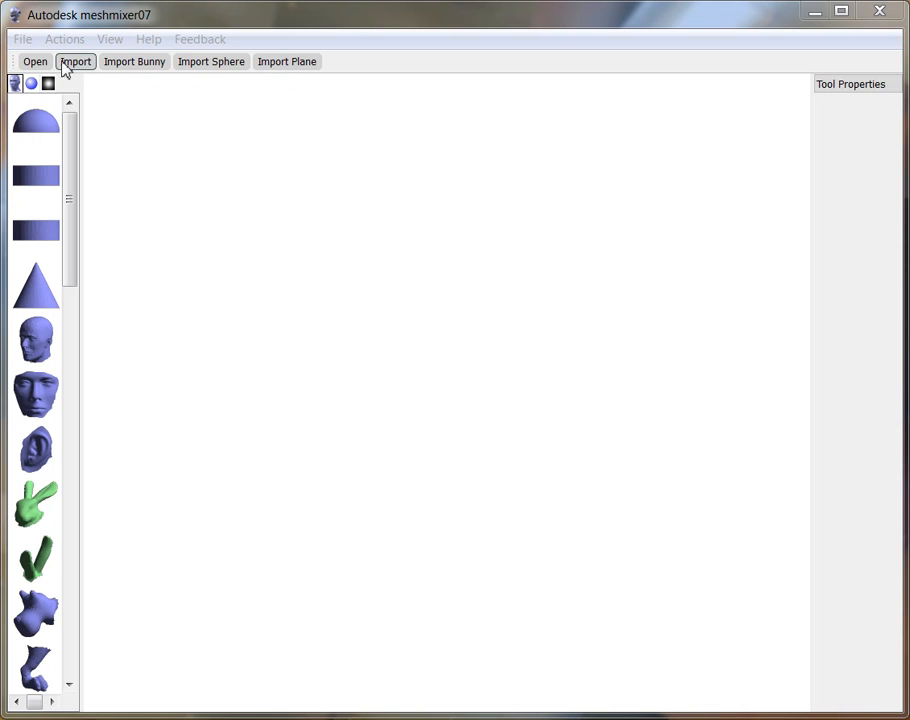
mouse_move(134, 60)
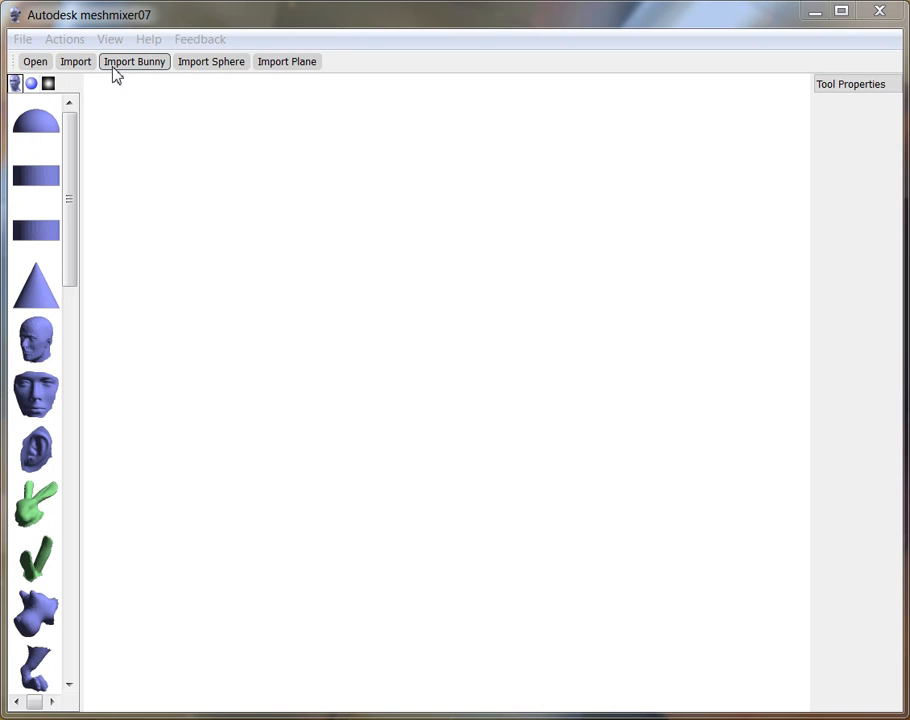
click(22, 40)
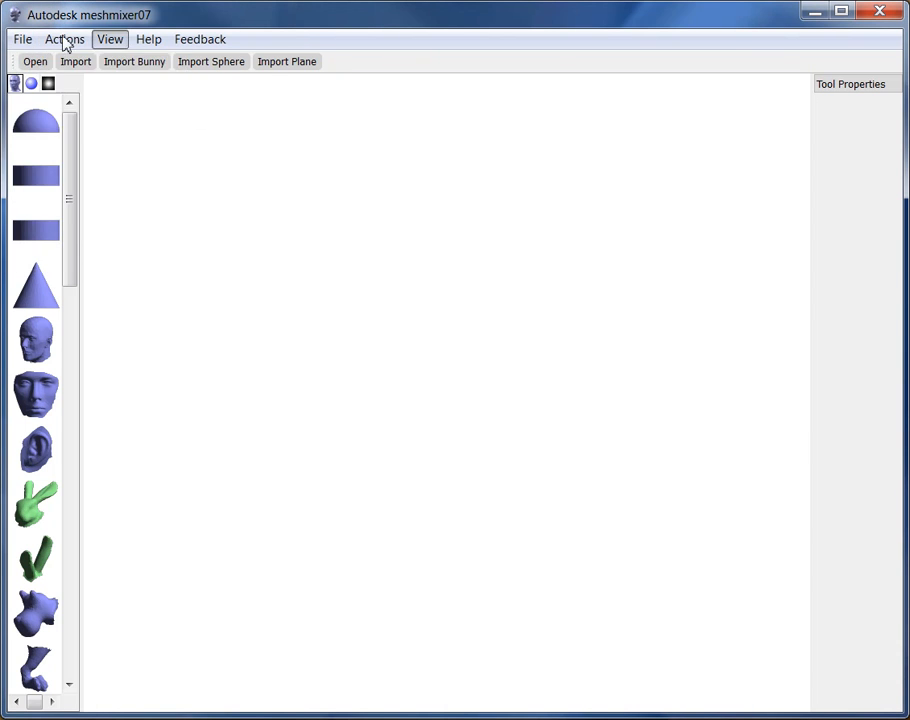
click(22, 40)
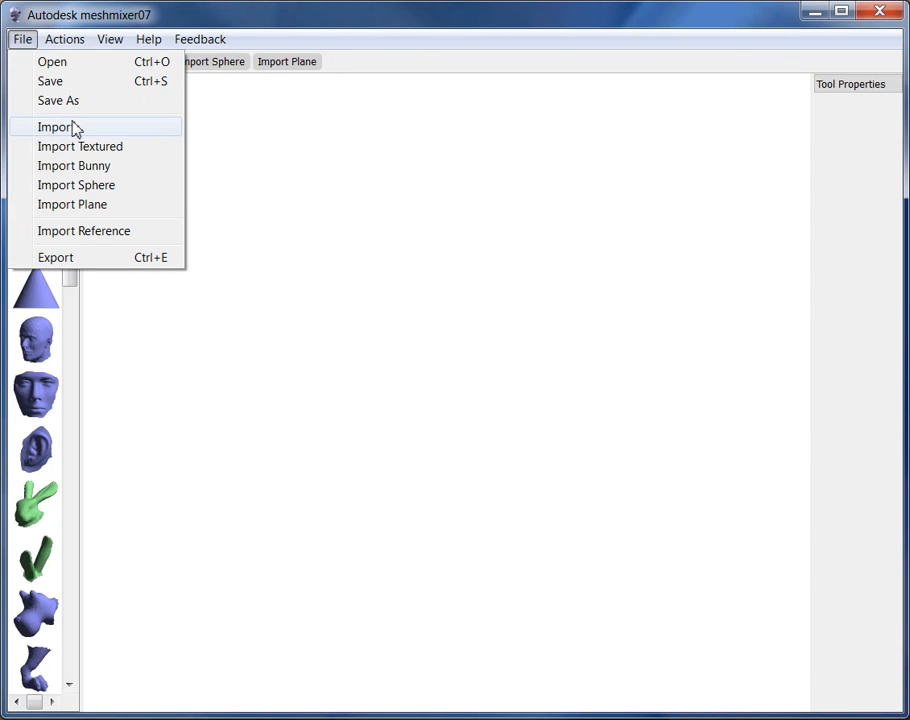
click(64, 40)
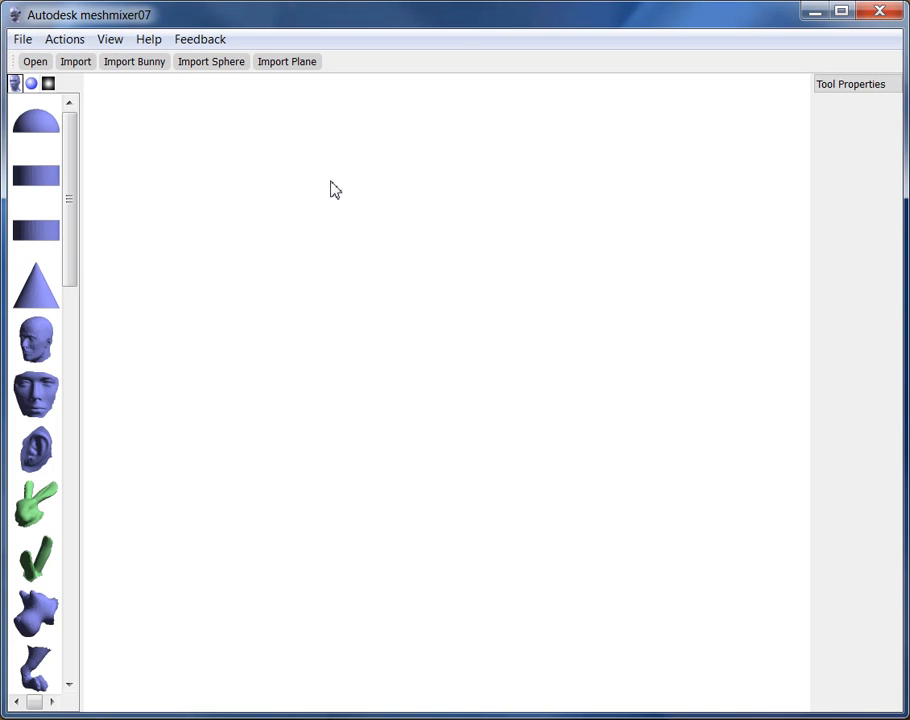
mouse_move(110, 40)
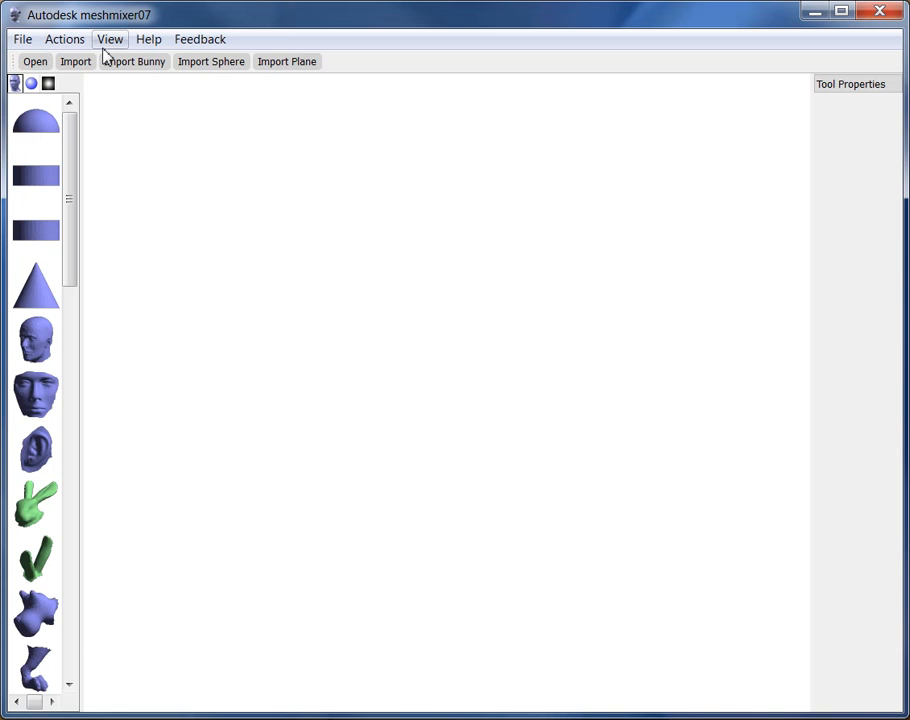
Import base_circle.obj from the bases folder into the scene
click(36, 60)
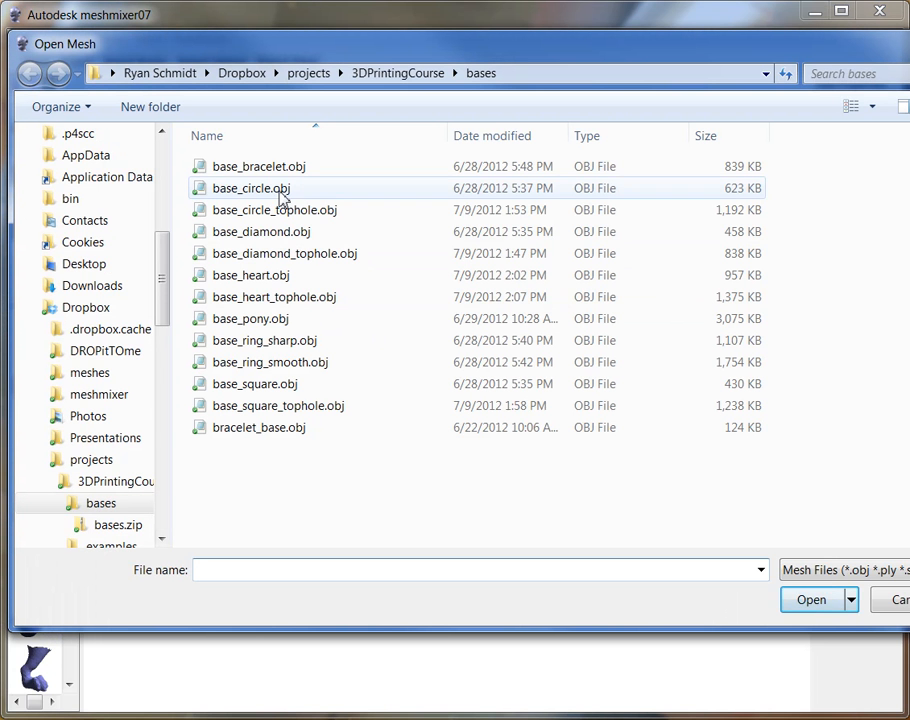
click(252, 188)
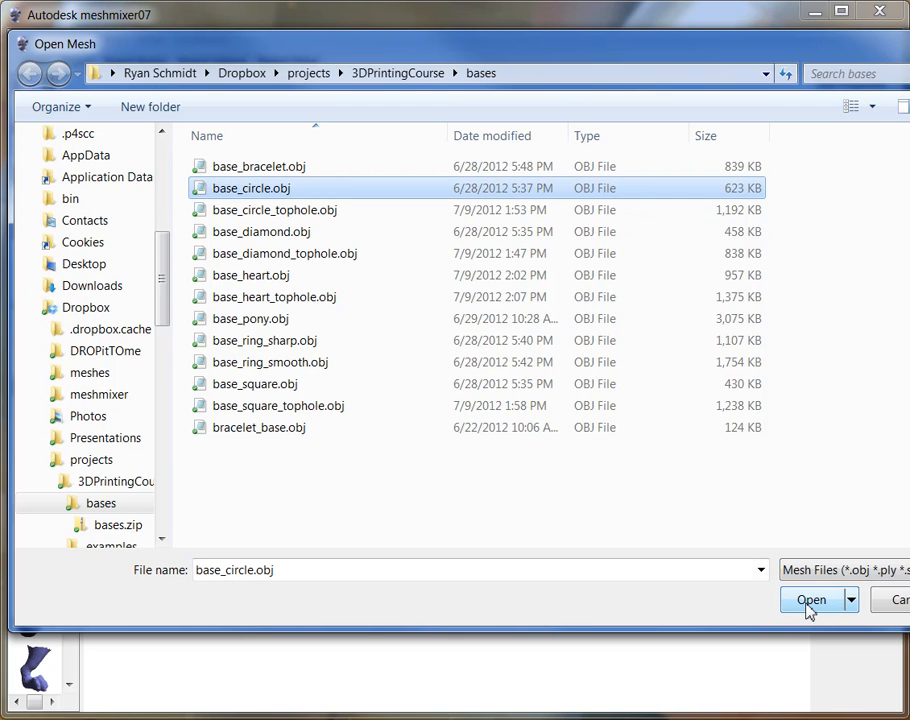
click(812, 600)
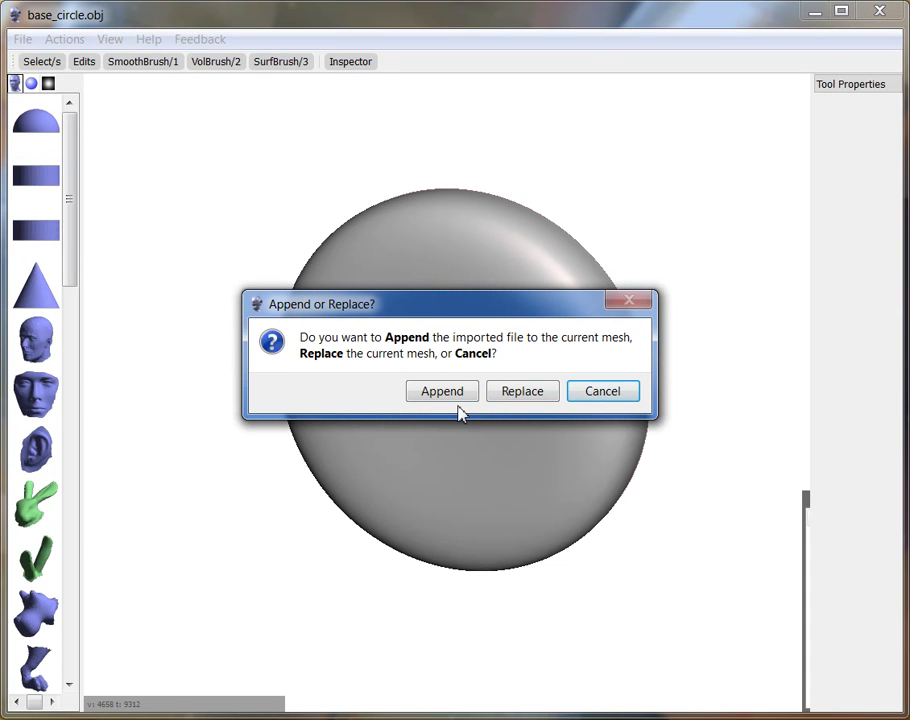
mouse_move(520, 390)
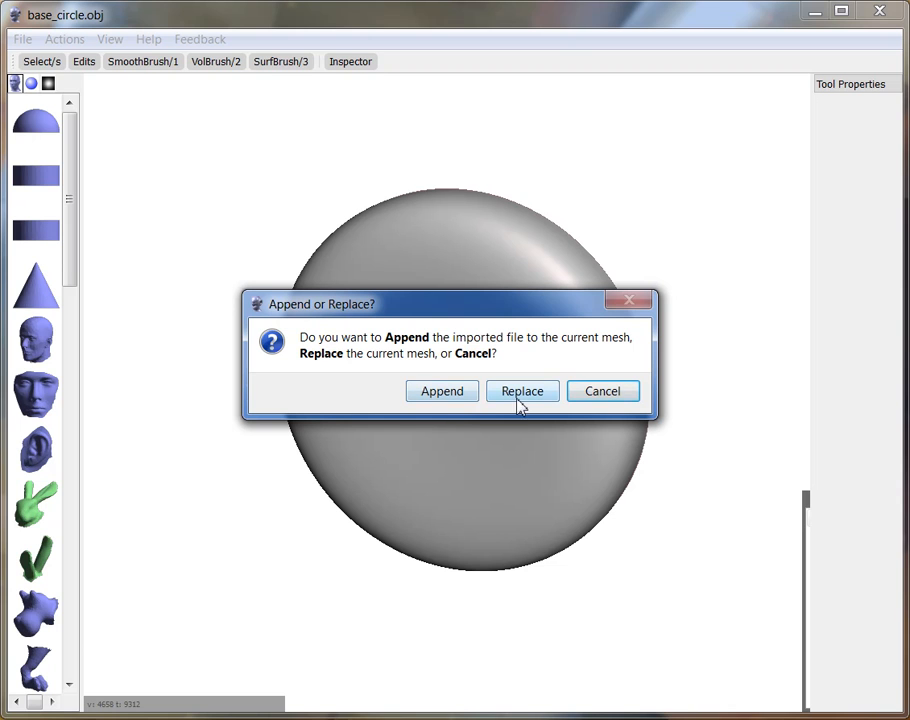
Choose Replace and load base_diamond.obj in place of the circle mesh
click(520, 390)
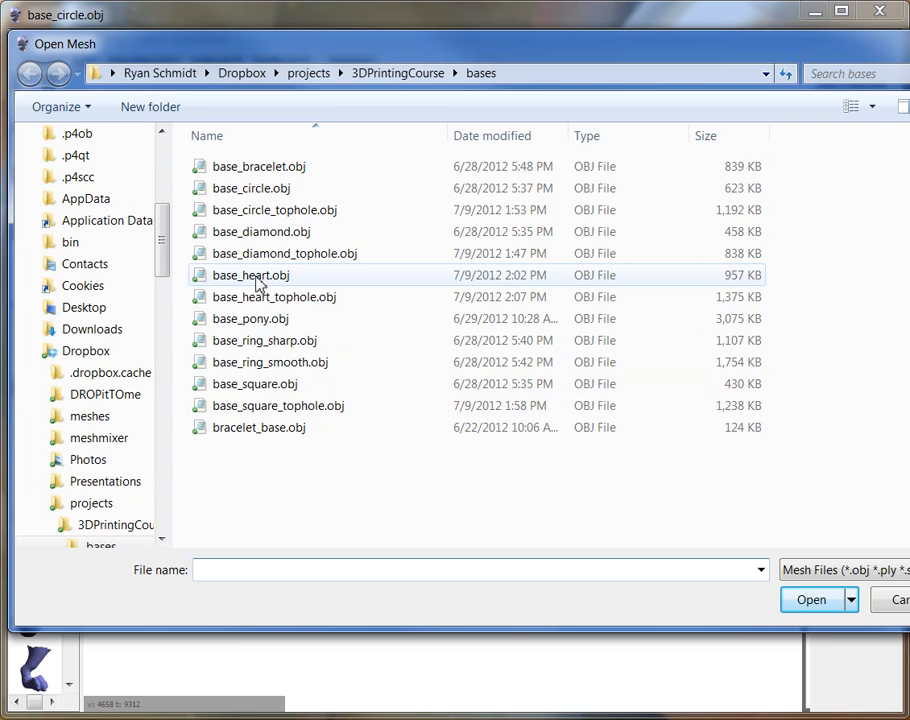
click(260, 232)
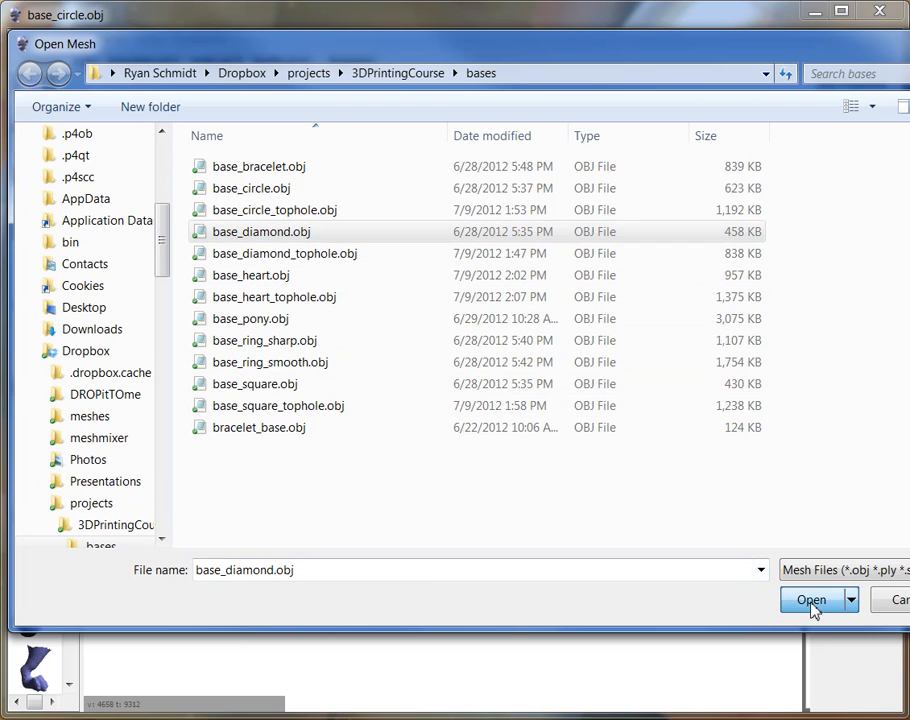
click(812, 600)
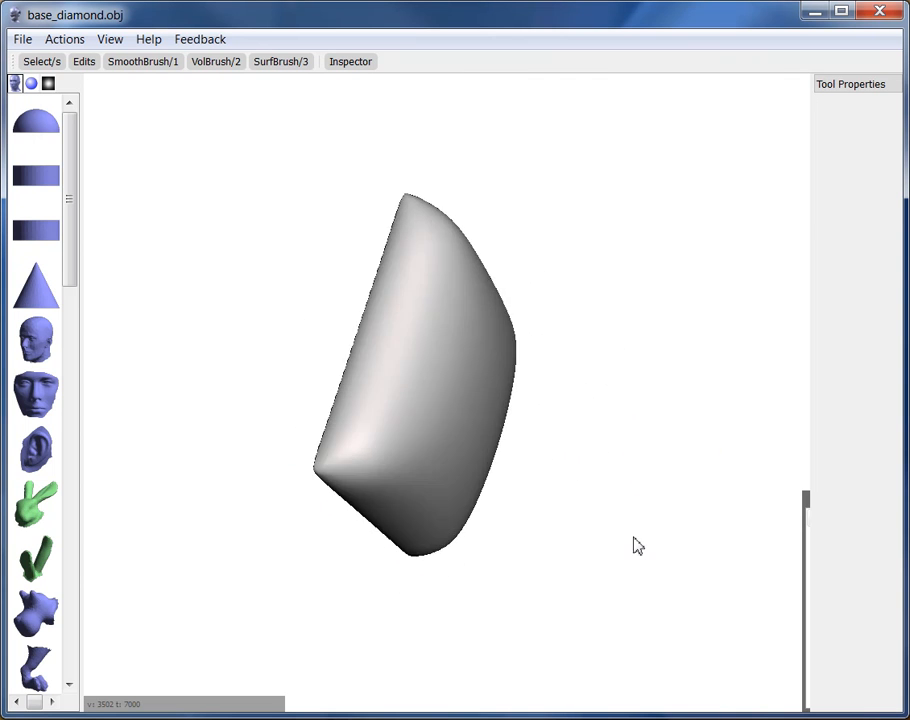
Orbit the camera until the base_diamond model is seen face-on as a diamond
drag(640, 544, 440, 496)
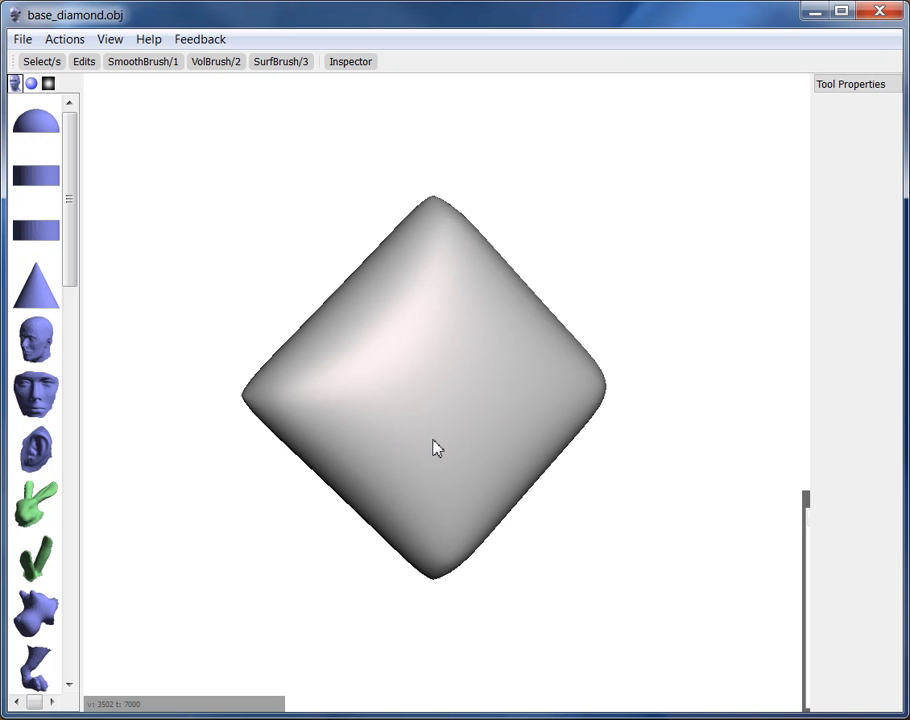
drag(436, 448, 436, 428)
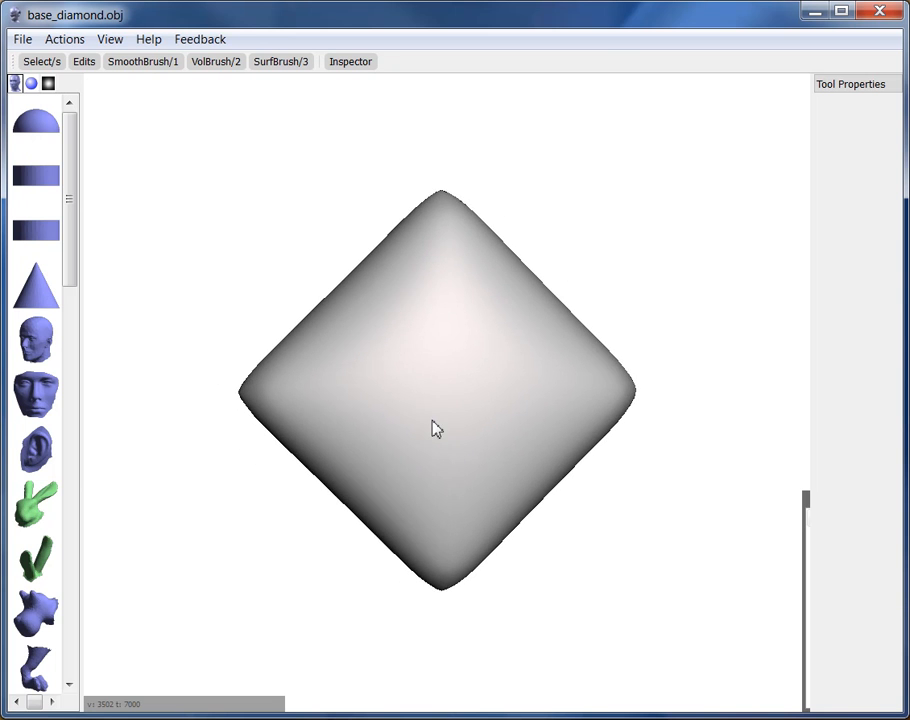
drag(436, 428, 484, 442)
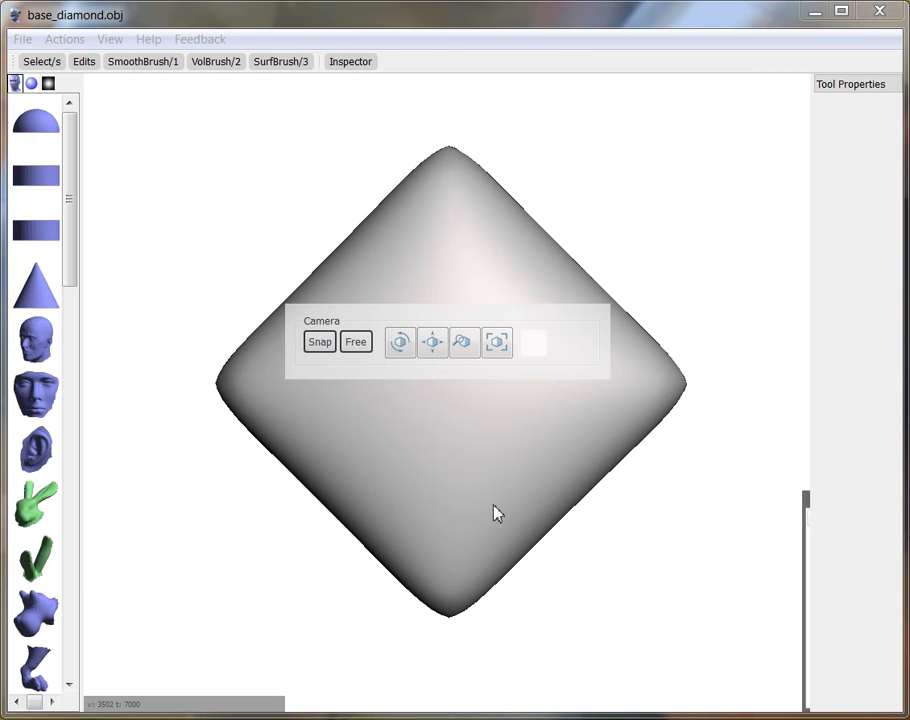
mouse_move(520, 464)
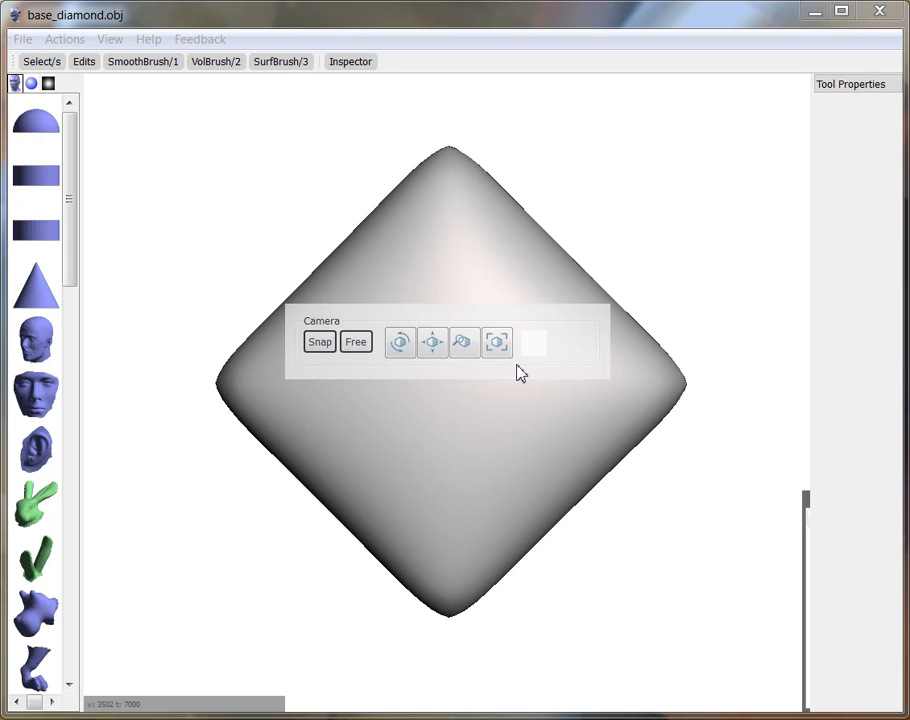
mouse_move(400, 412)
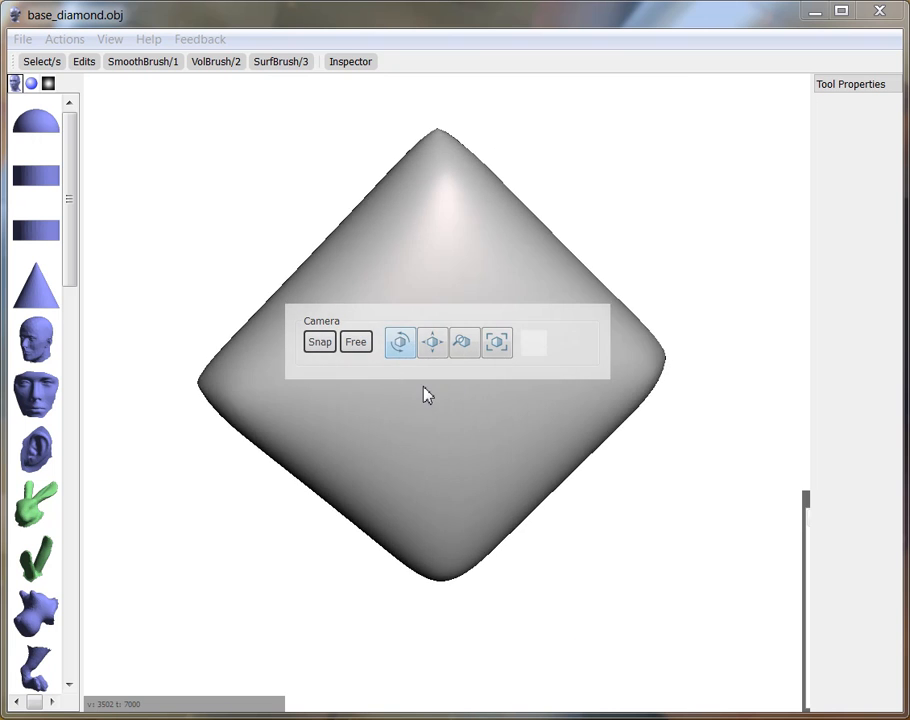
Try the Camera widget's orbit and pan modes, then recenter the diamond with fit
click(400, 342)
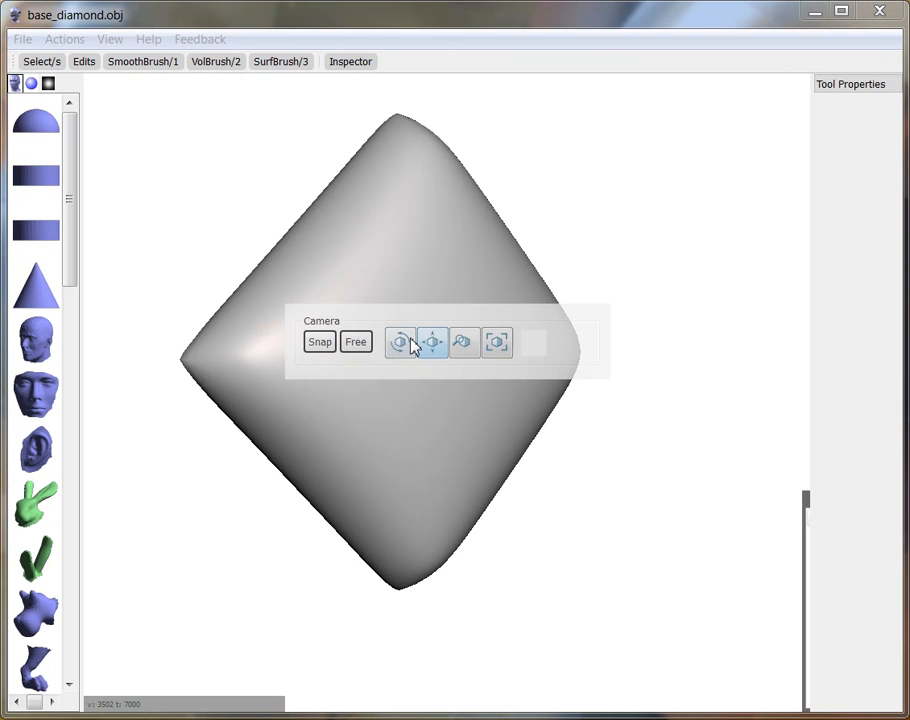
click(464, 342)
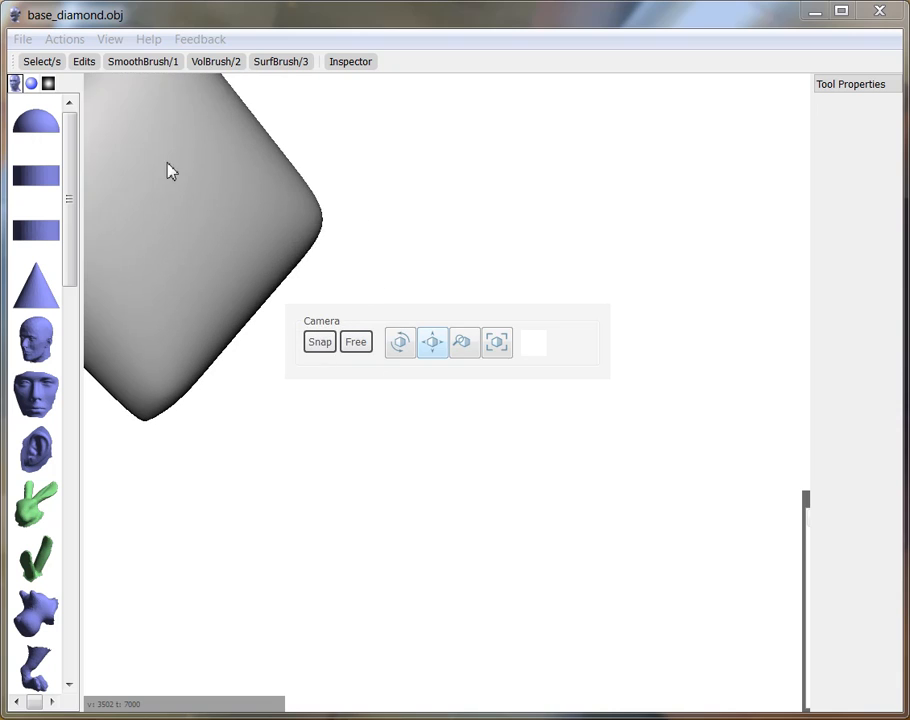
click(498, 342)
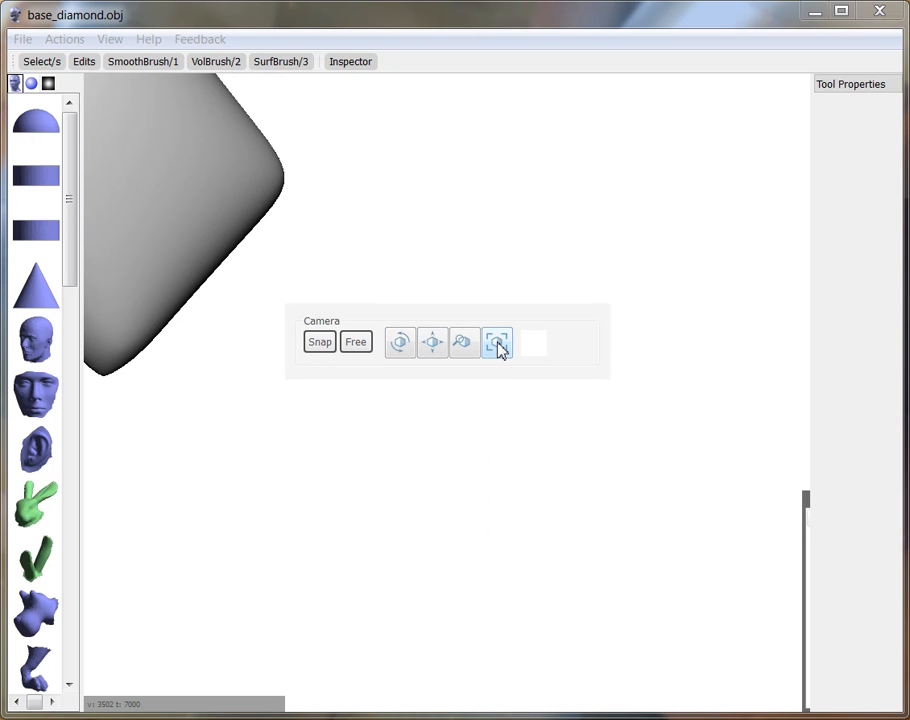
click(498, 344)
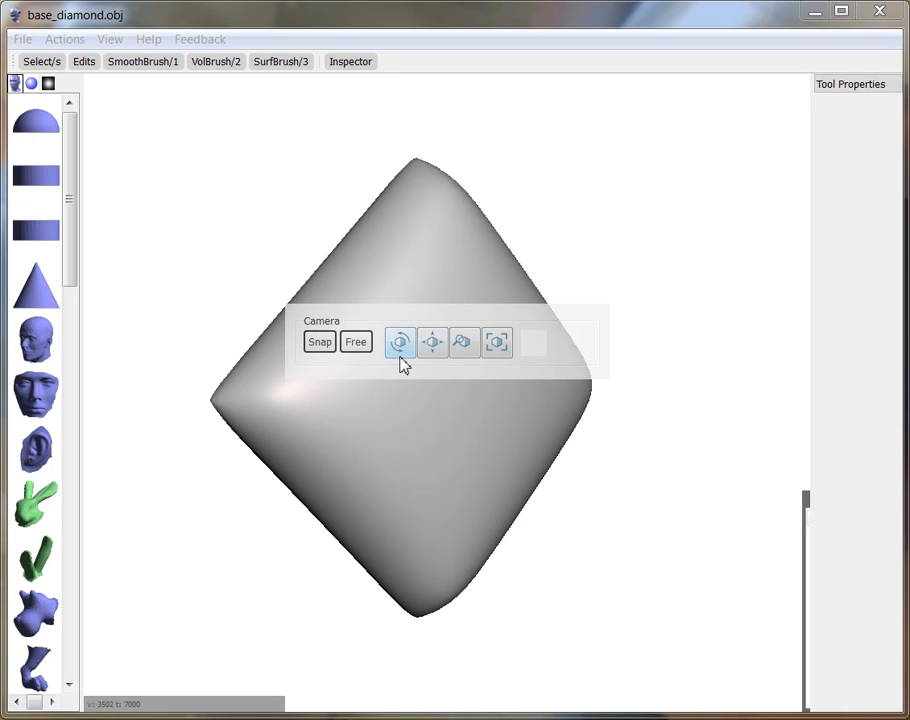
mouse_move(376, 380)
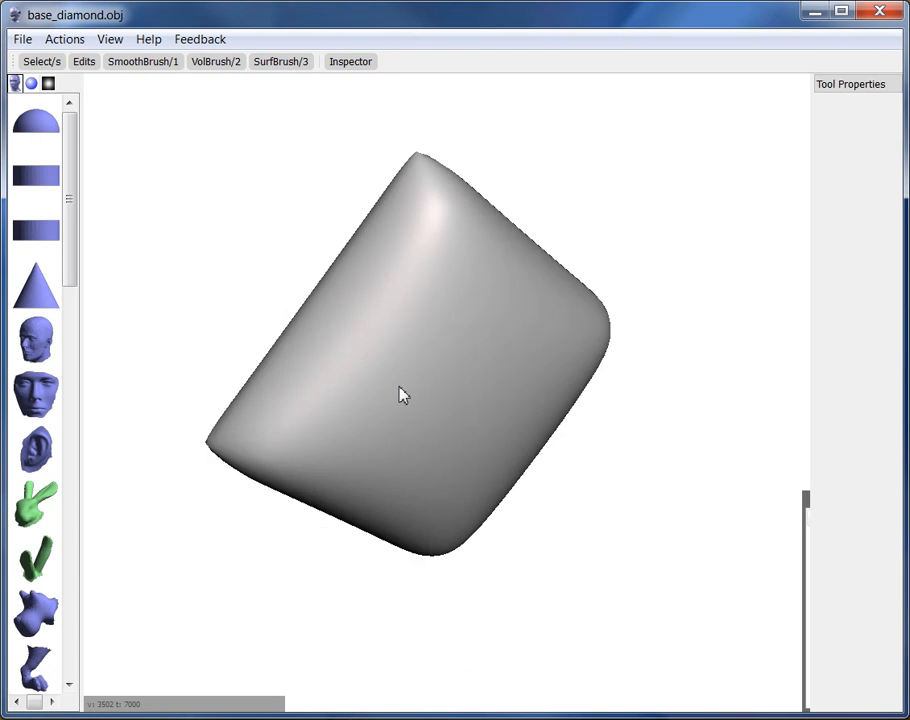
Orbit the diamond through tilted and side angles down to a low shallow-bowl view
drag(400, 392, 428, 392)
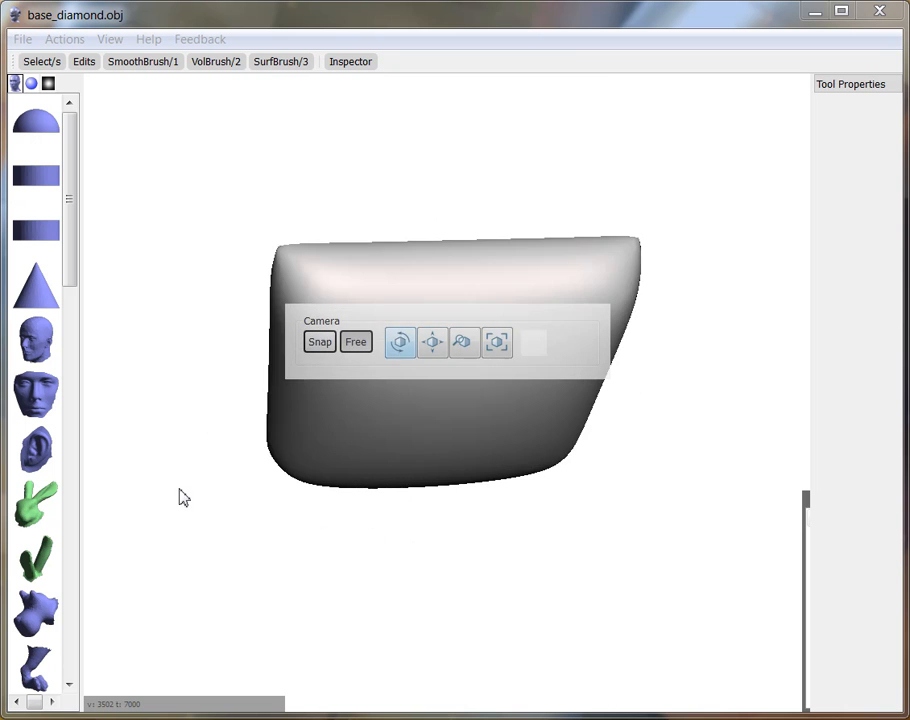
drag(184, 496, 340, 556)
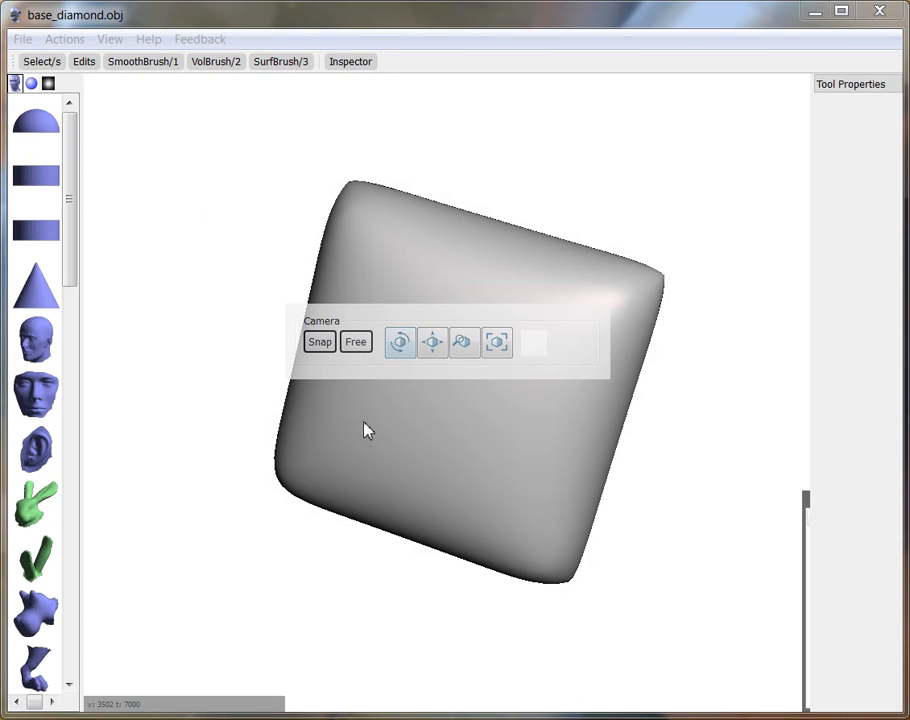
drag(364, 430, 430, 444)
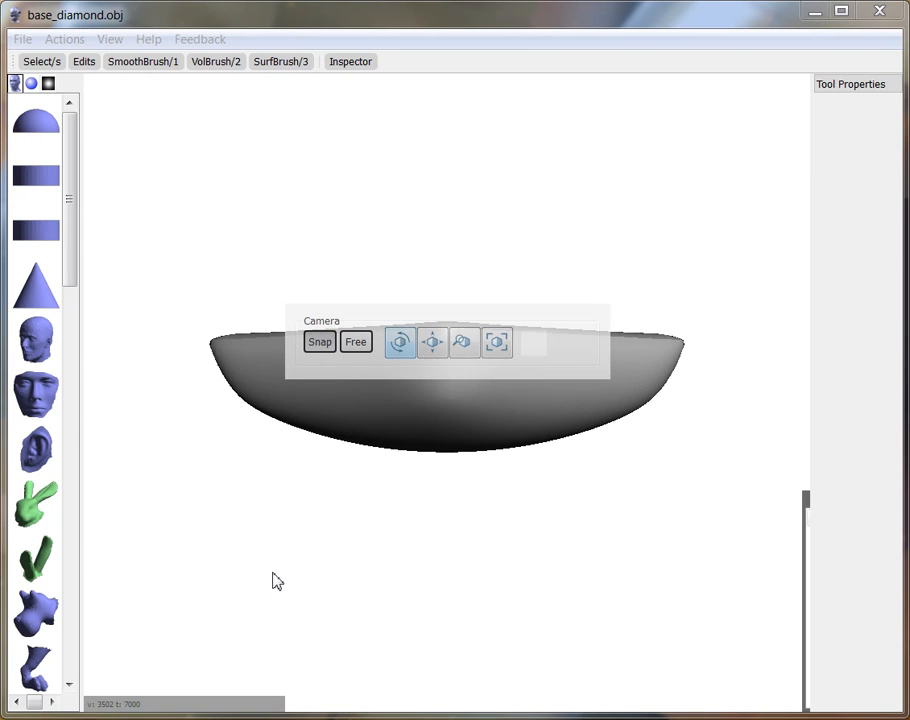
Orbit the camera to view the diamond edge-on
drag(278, 580, 476, 378)
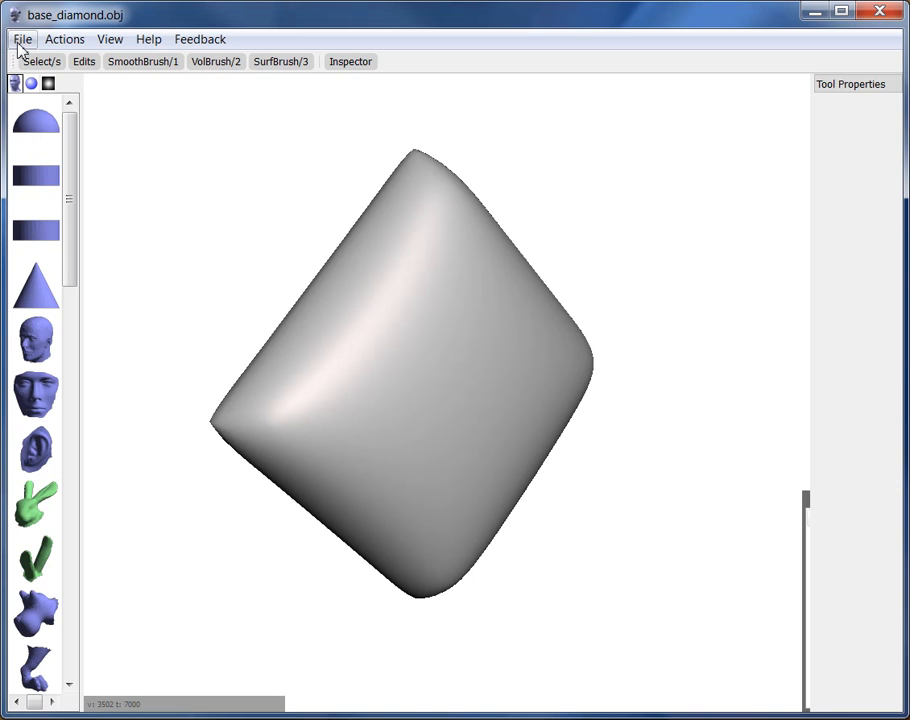
click(24, 40)
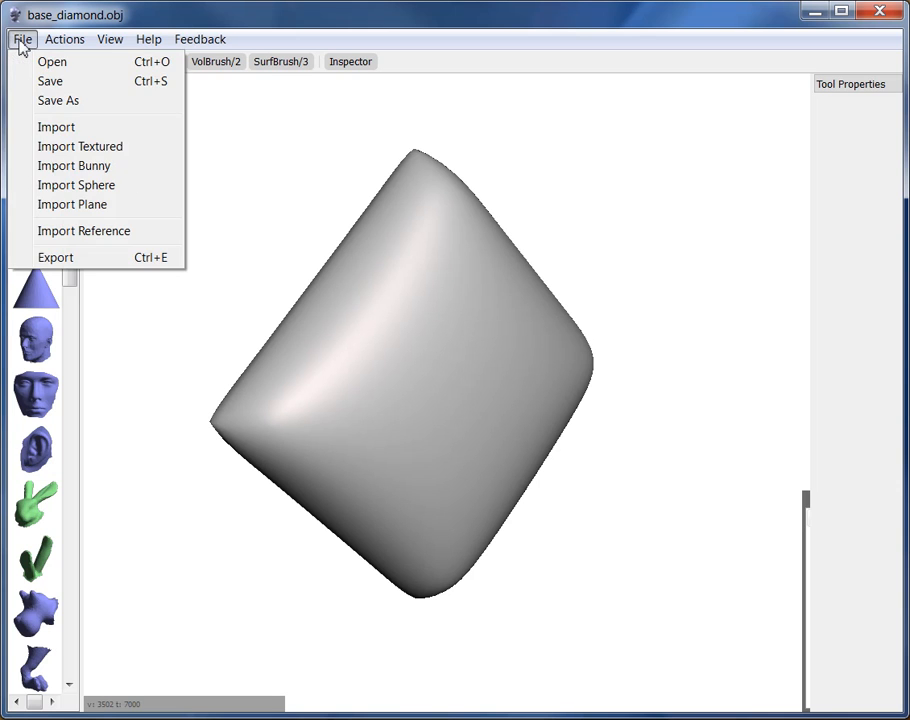
mouse_move(50, 80)
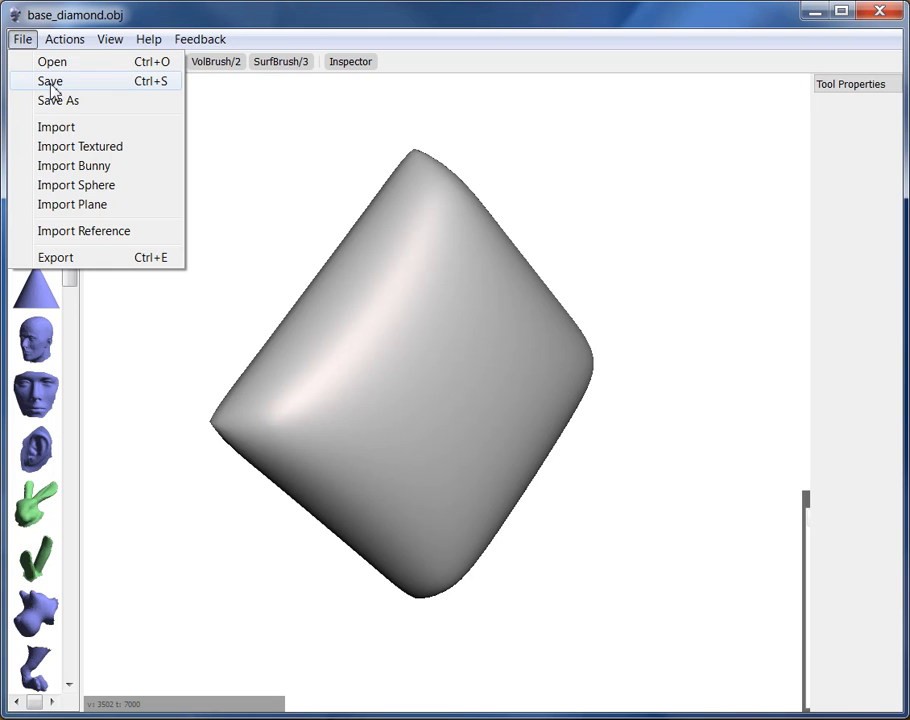
click(56, 100)
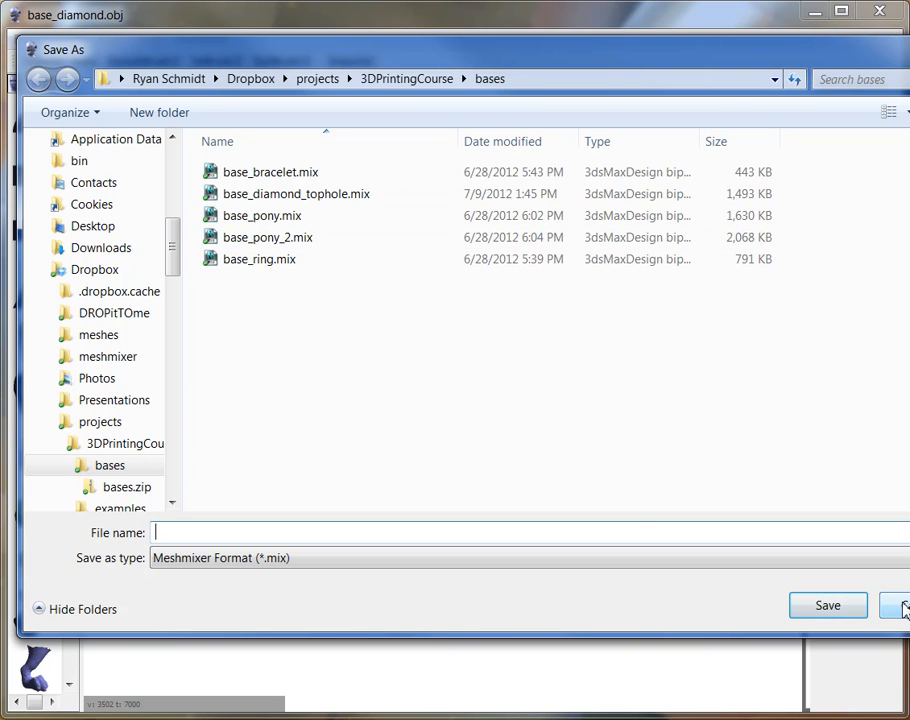
click(896, 604)
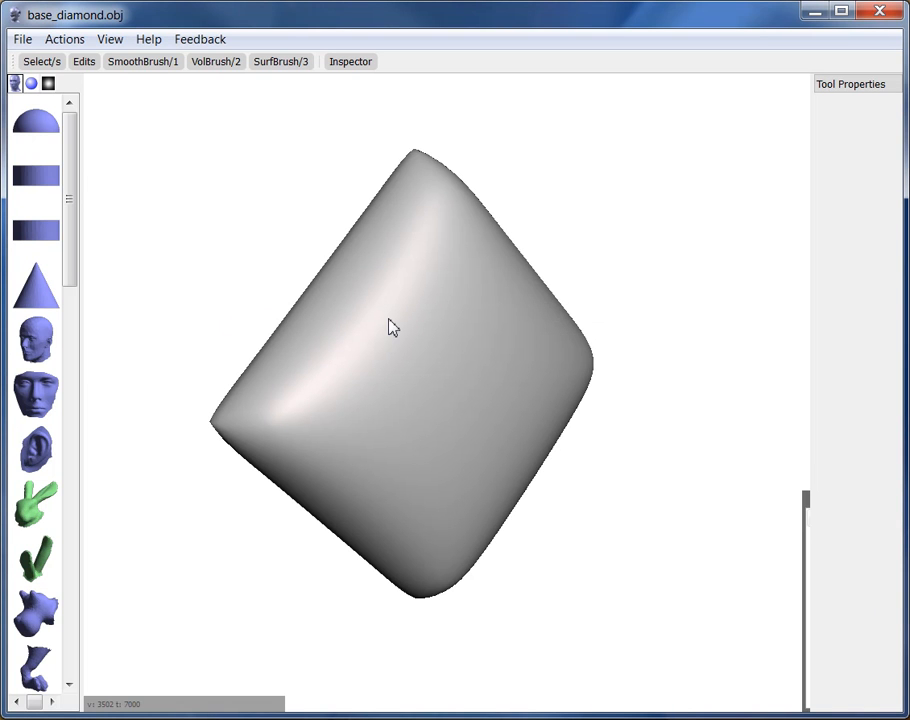
click(22, 40)
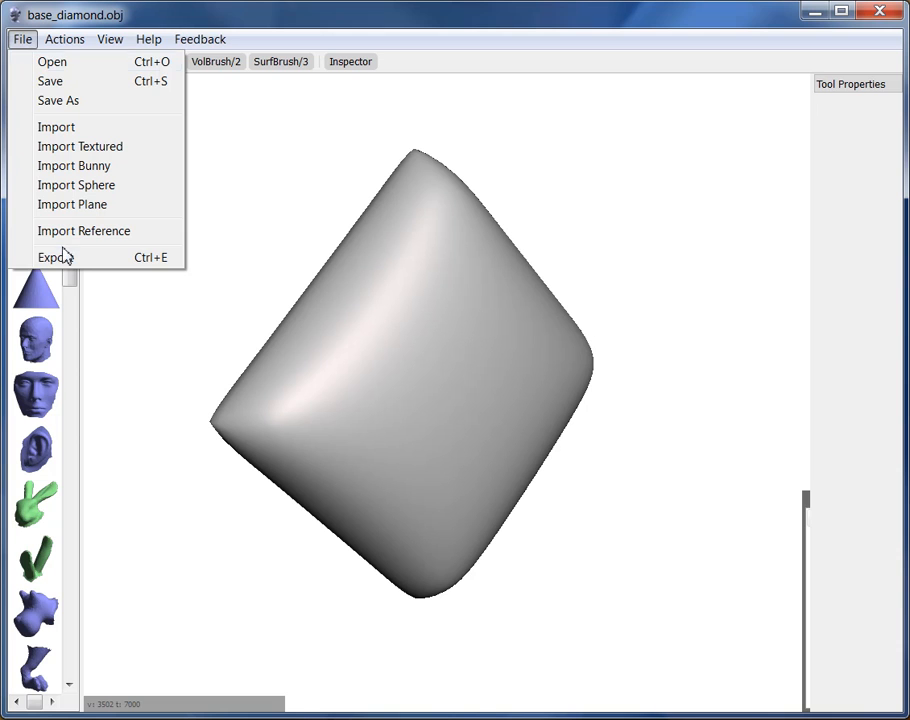
click(20, 40)
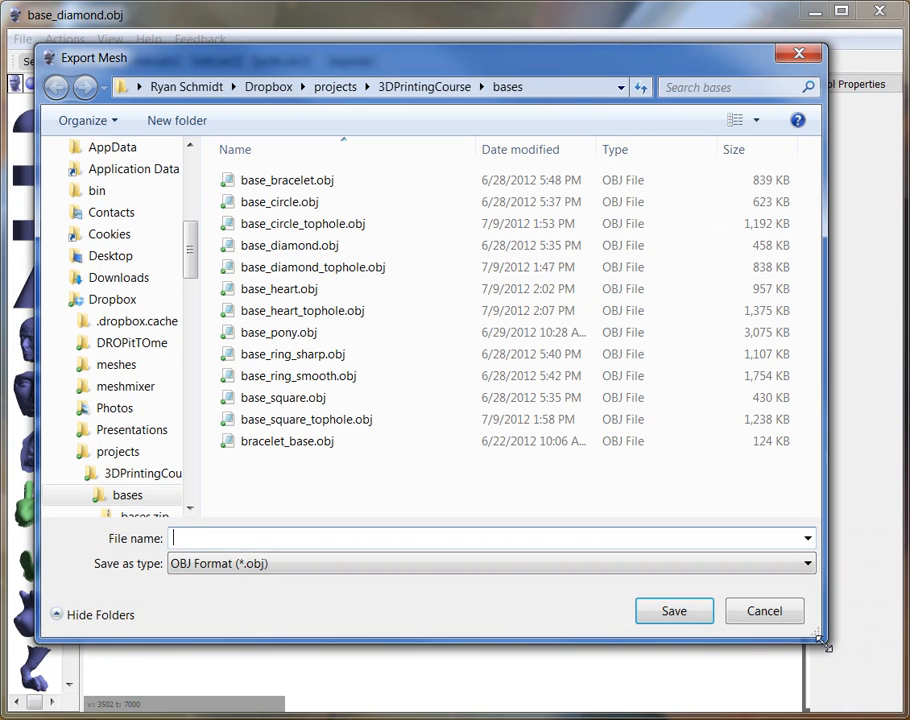
click(490, 564)
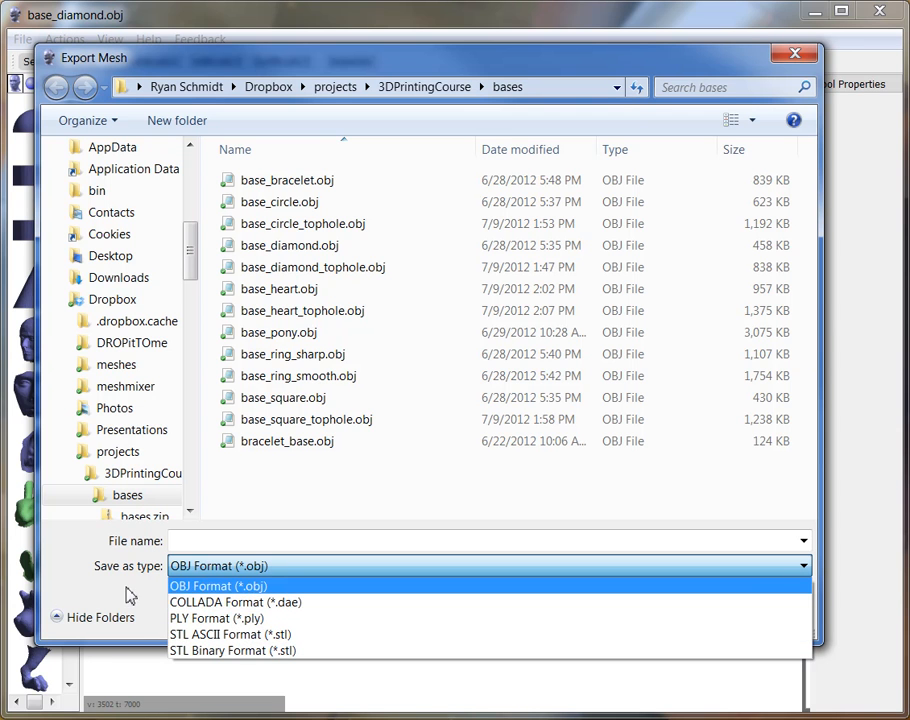
mouse_move(116, 600)
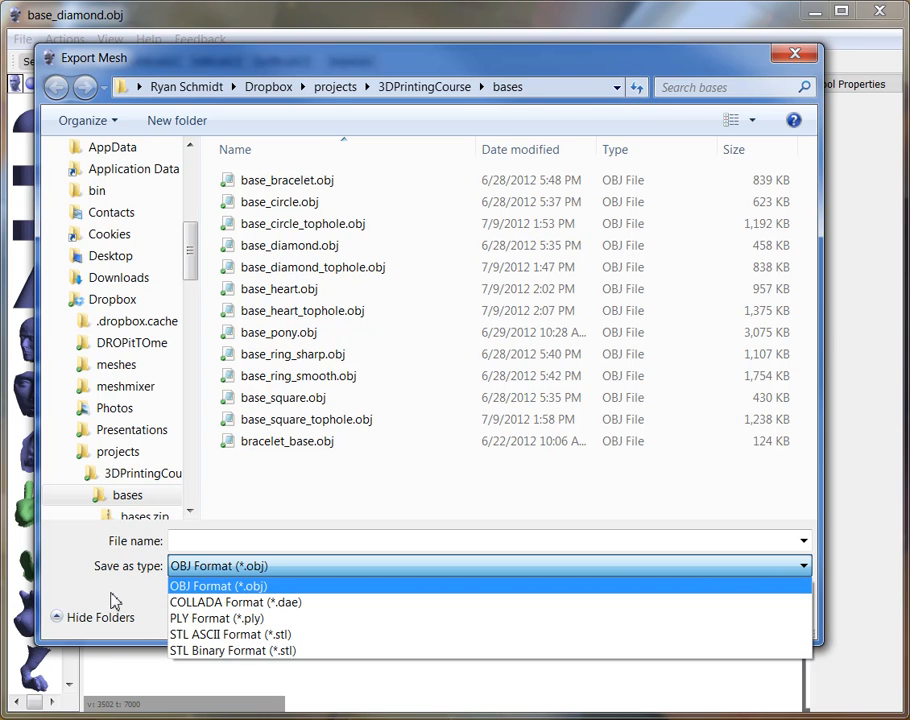
click(220, 586)
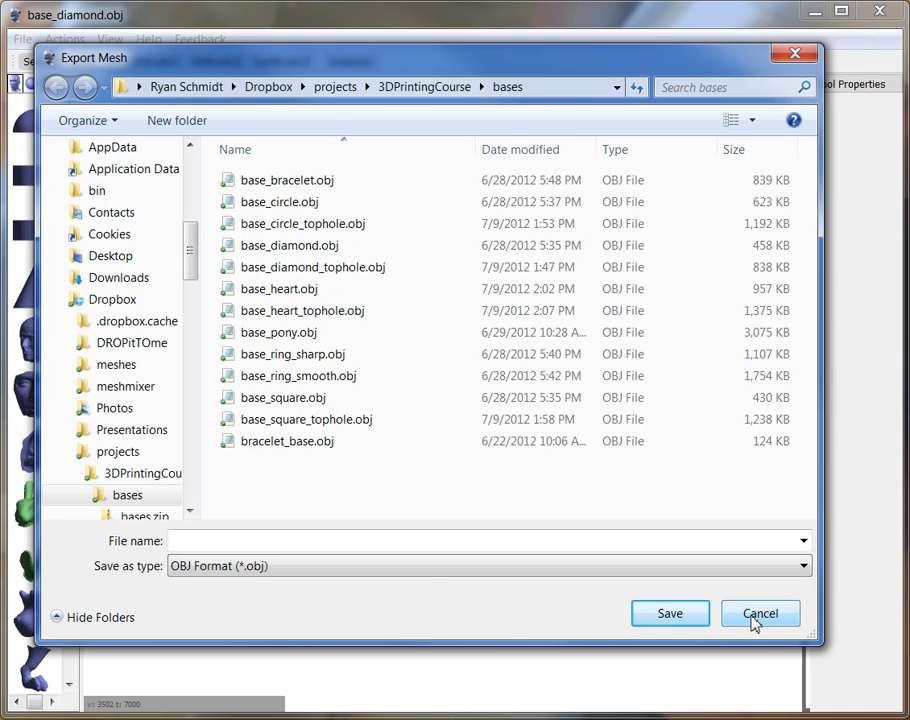
click(760, 612)
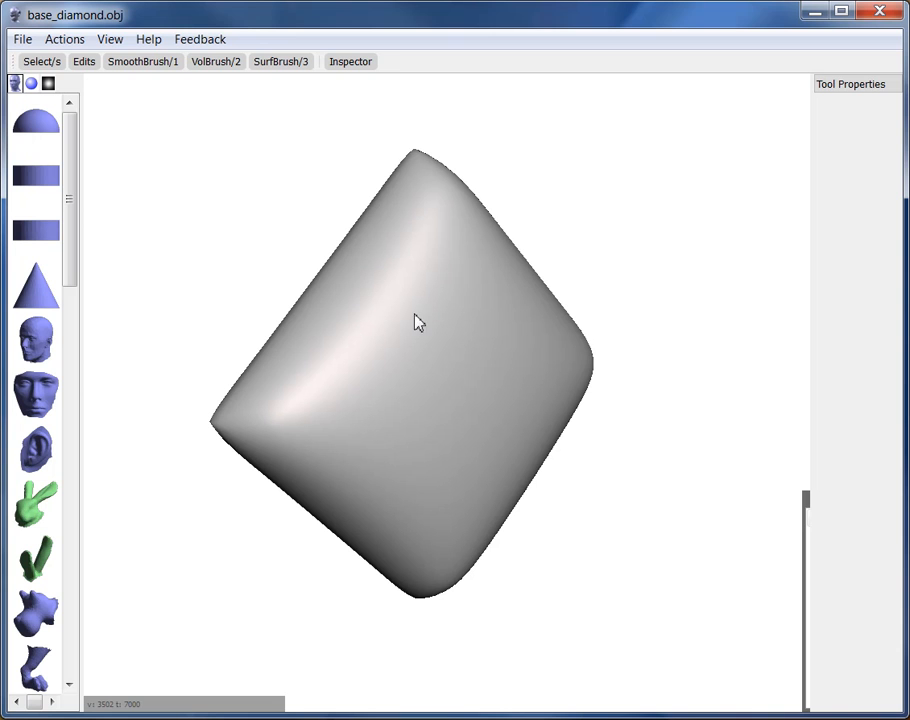
mouse_move(298, 312)
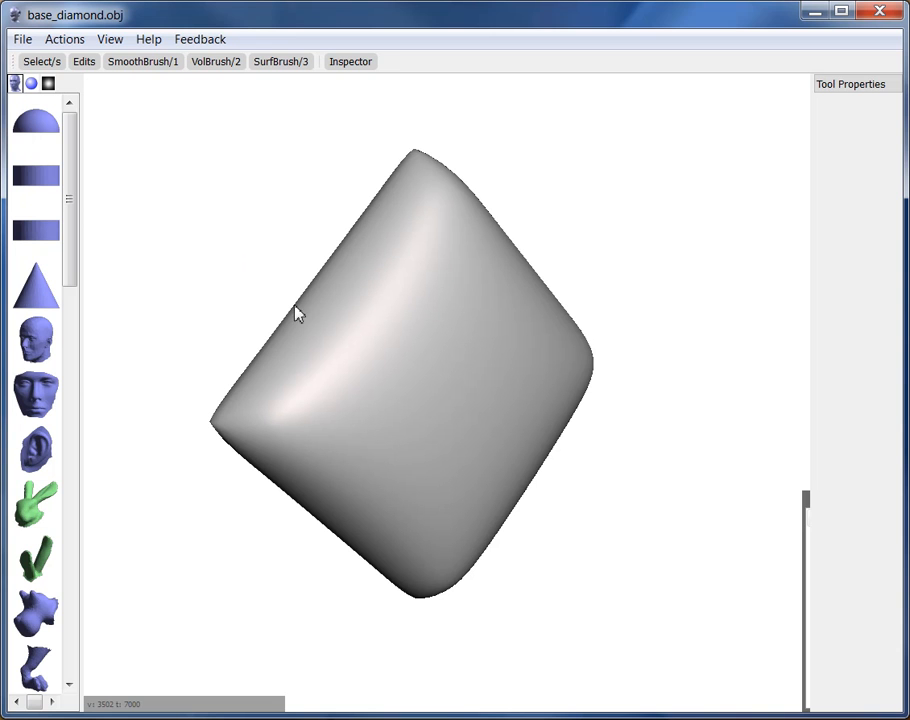